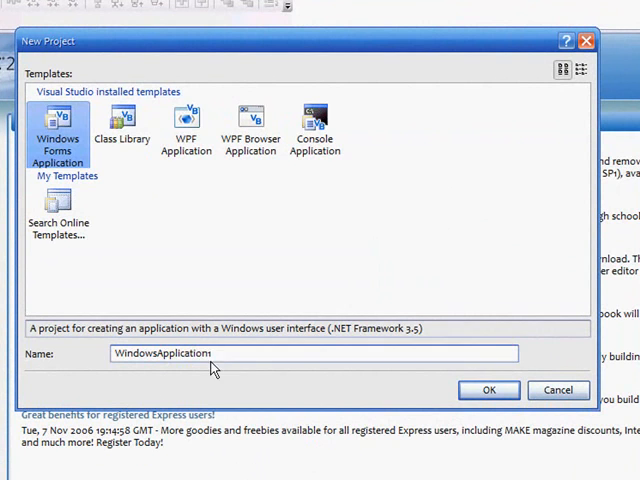
Choose the WPF Application template and name the project Painter
left_click(186, 125)
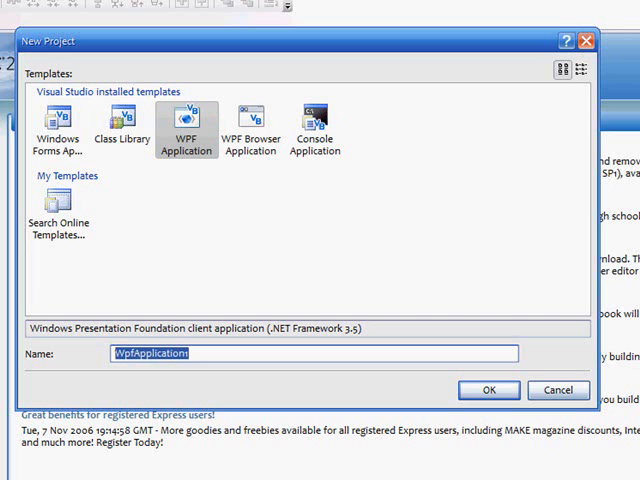
type("Painter")
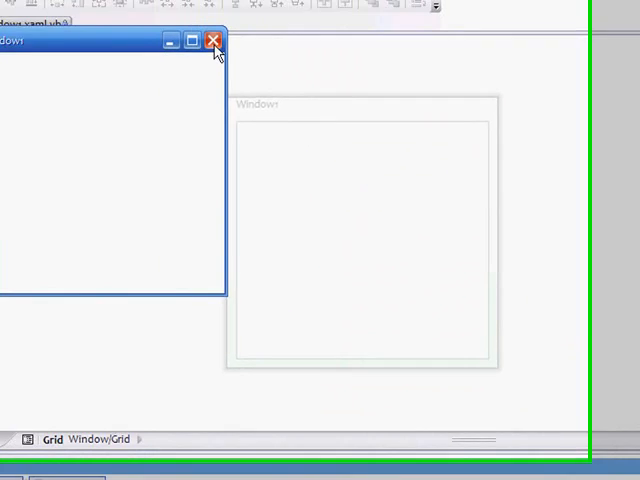
Close the running empty Window1 test window
left_click(211, 41)
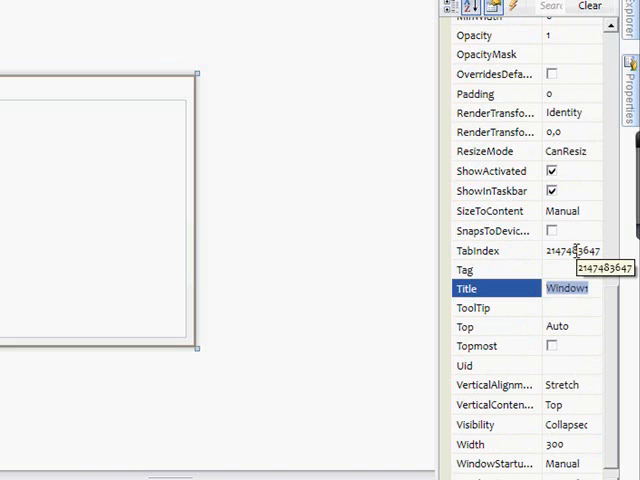
Change the window's Title property from Window1 to Painter
type("Pain")
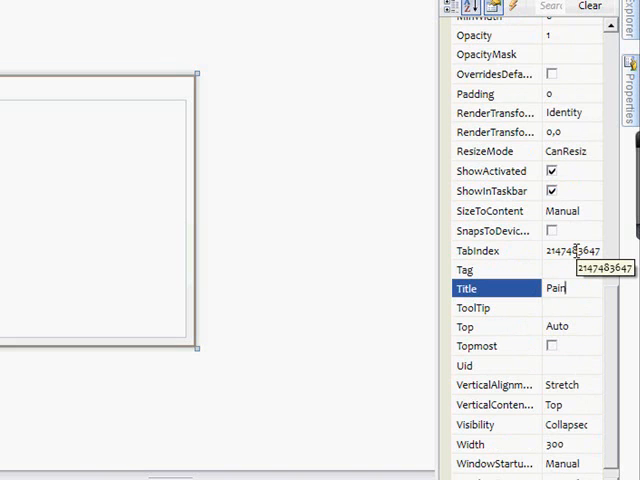
type("ter")
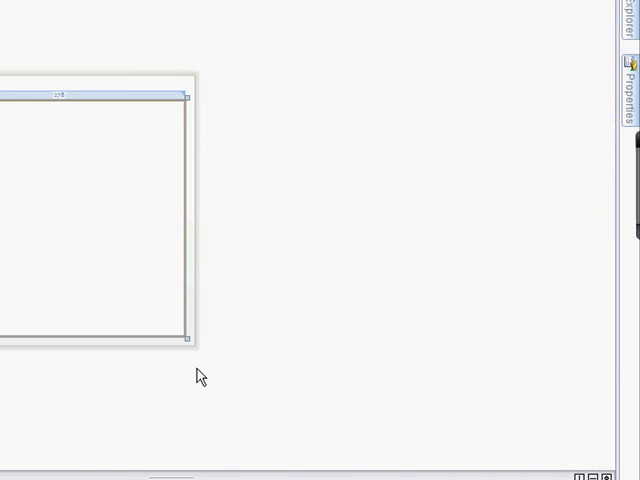
Drag the Painter window's resize handle to enlarge its design surface
left_click_drag(190, 337, 275, 388)
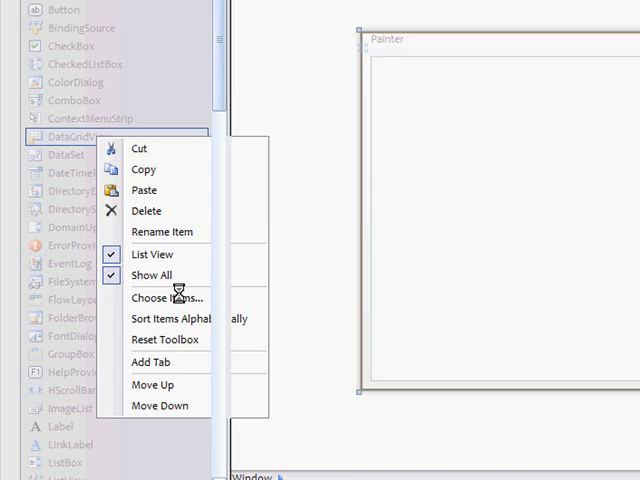
Add InkCanvas to the Toolbox from the WPF Components list
left_click(167, 297)
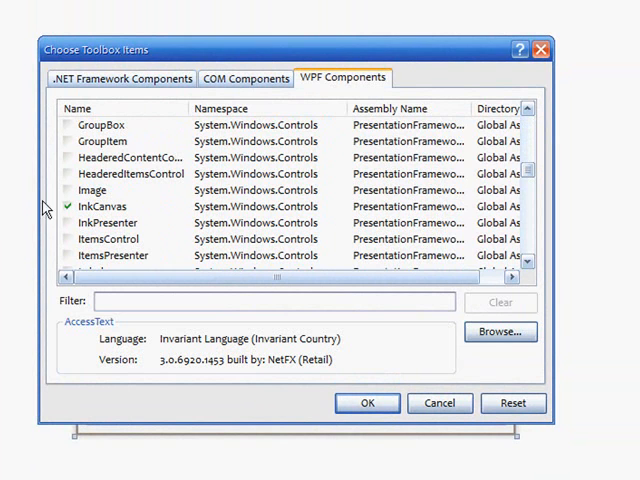
left_click(367, 403)
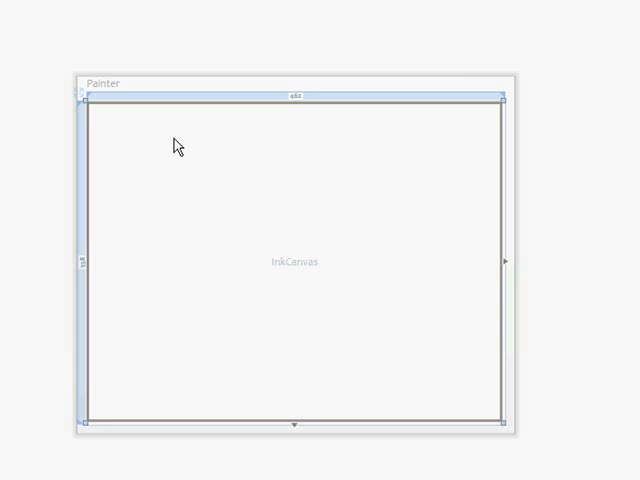
mouse_move(188, 150)
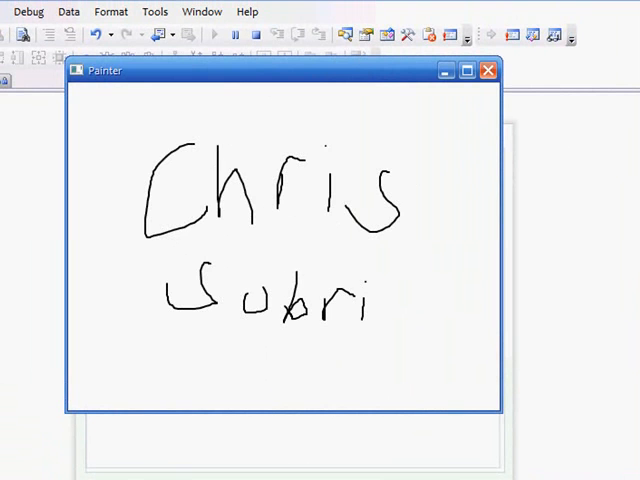
Draw freehand strokes on the running Painter canvas, then close the window
left_click_drag(370, 300, 420, 320)
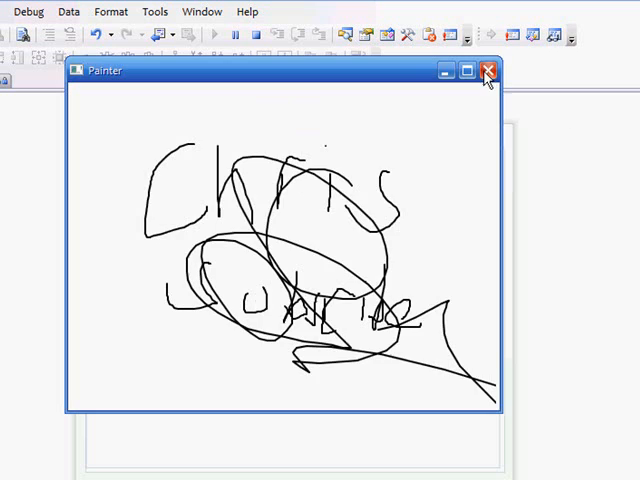
left_click(488, 71)
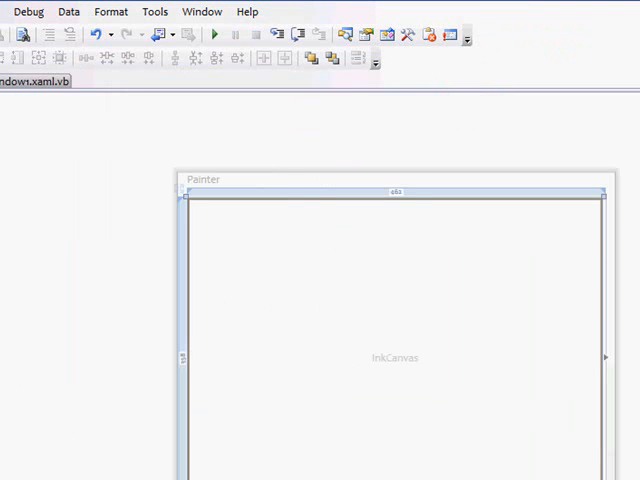